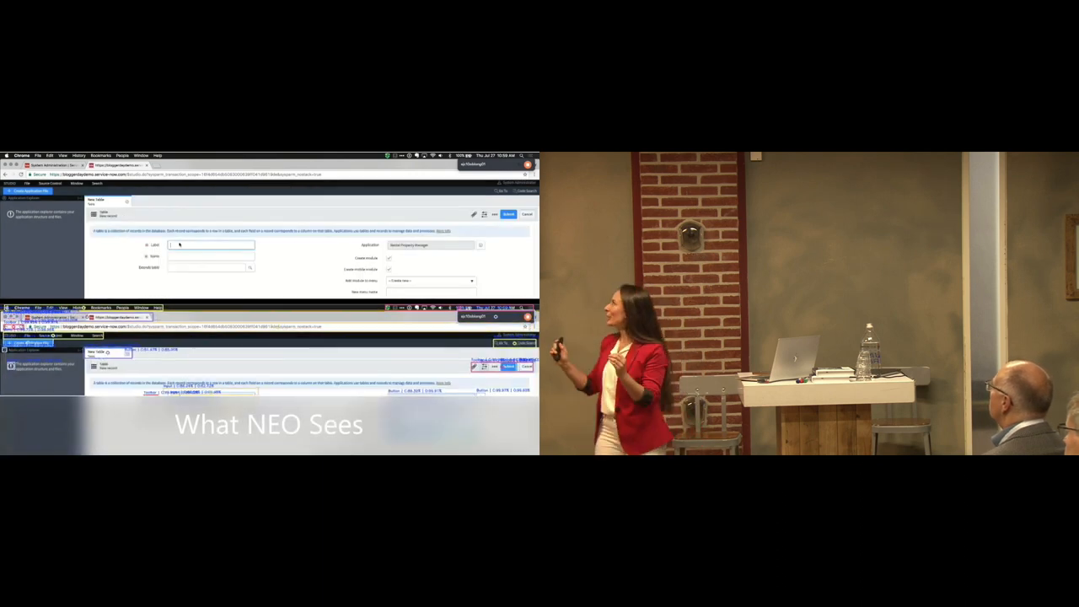
type("Rental Property")
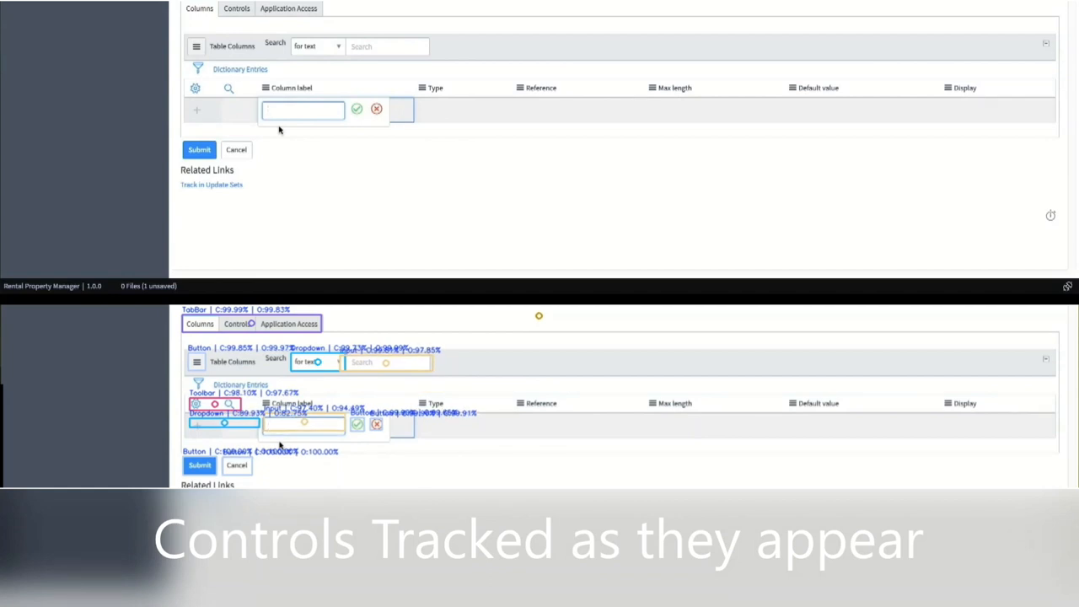
mouse_move(311, 138)
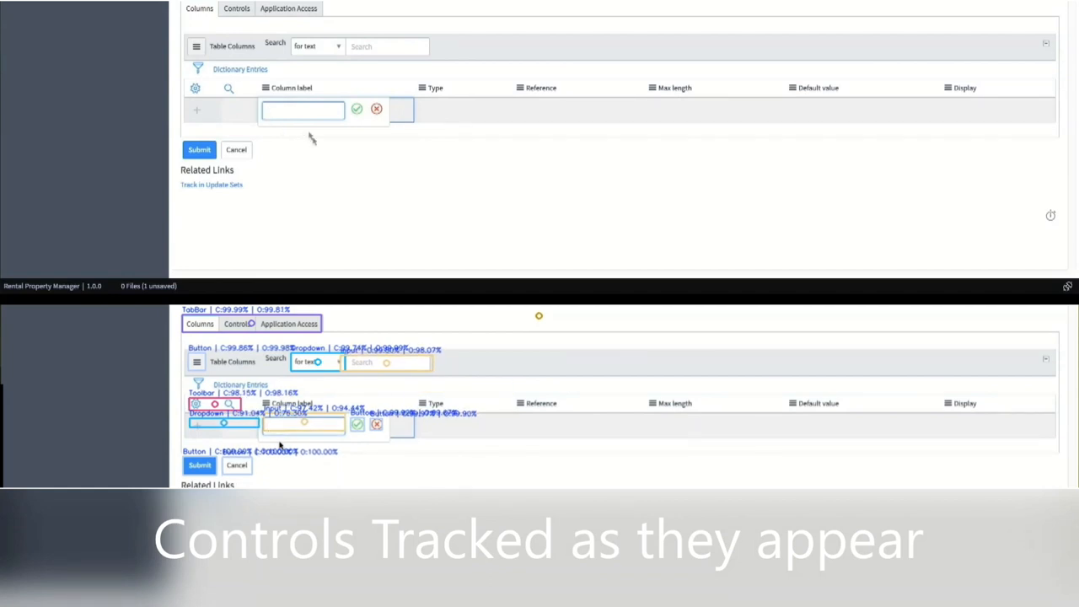
type("Ad")
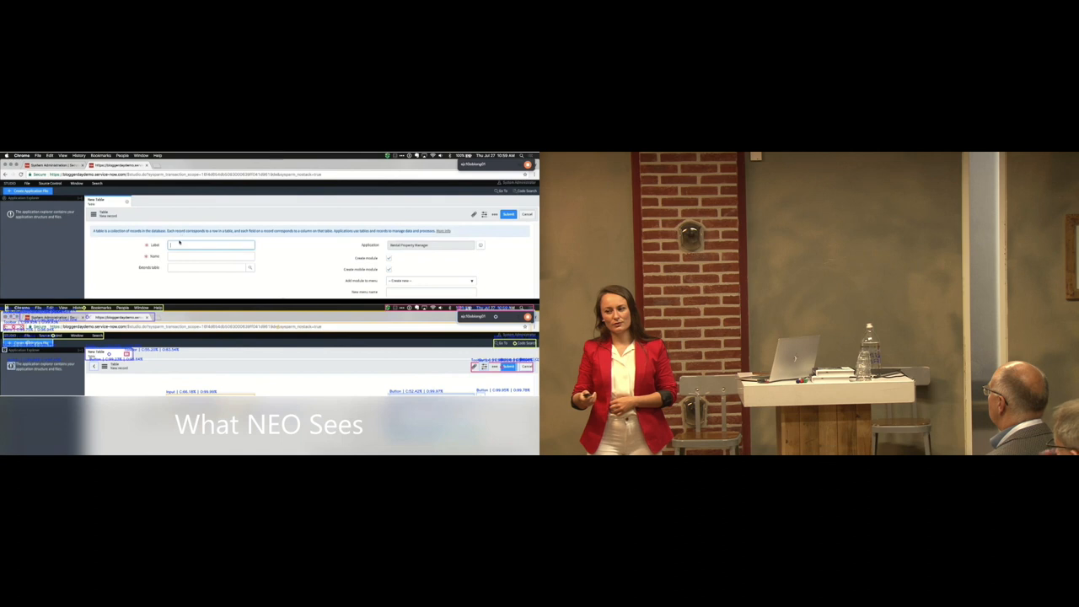
type("Record")
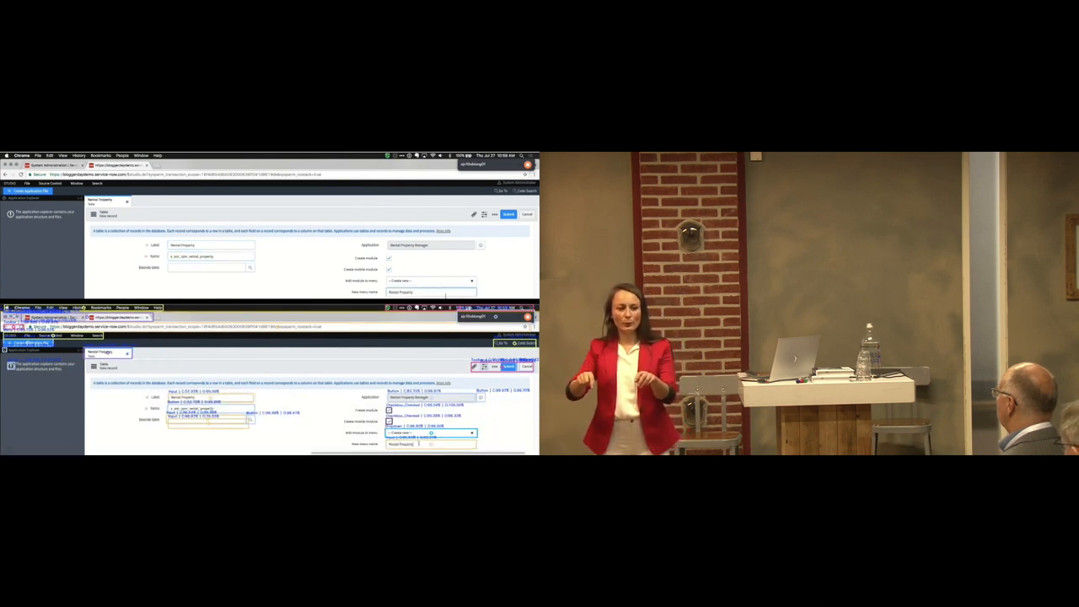
type("Manager")
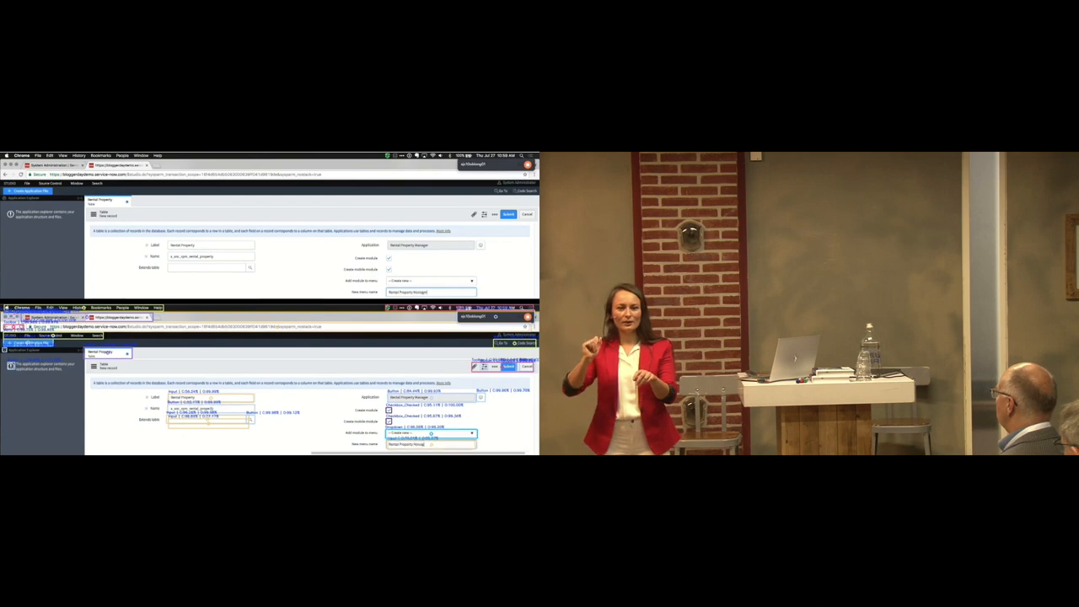